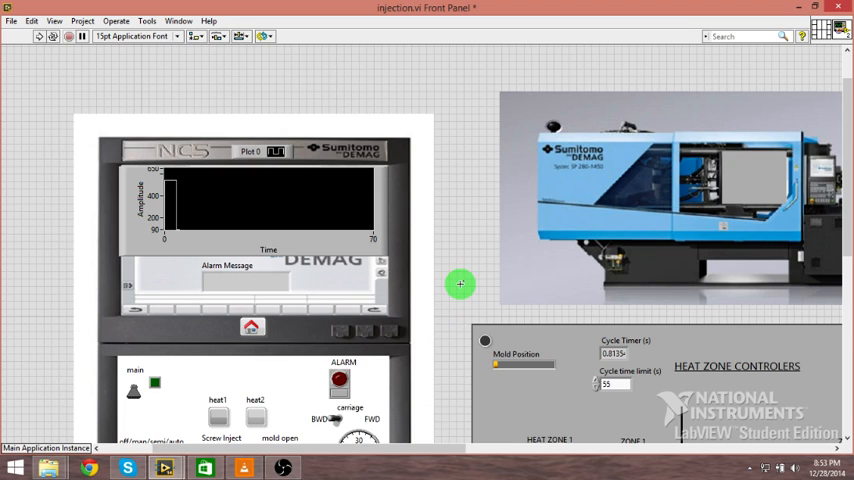
{"action": "mouse_move", "coordinate": [466, 258]}
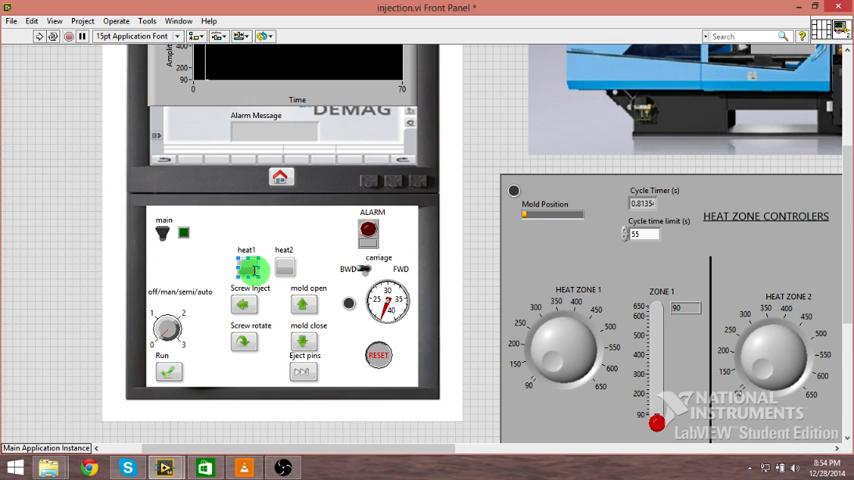
- Switch on barrel heating for zone 1 and zone 2
{"action": "left_click", "coordinate": [246, 266]}
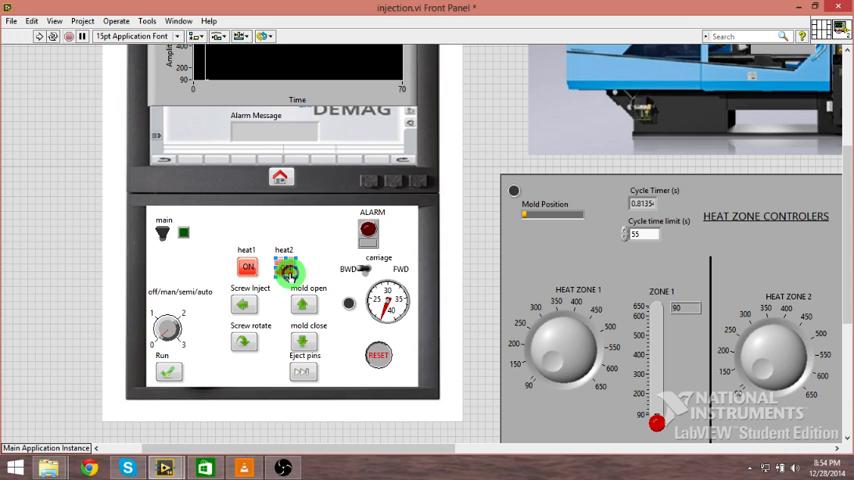
{"action": "left_click", "coordinate": [288, 268]}
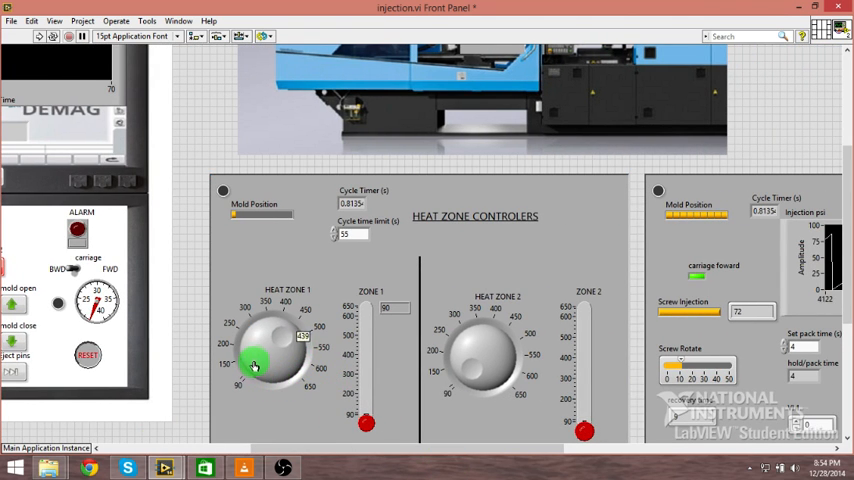
- Raise the HEAT ZONE 1 and HEAT ZONE 2 knobs to higher temperature setpoints
{"action": "left_click_drag", "start_coordinate": [256, 364], "coordinate": [252, 350]}
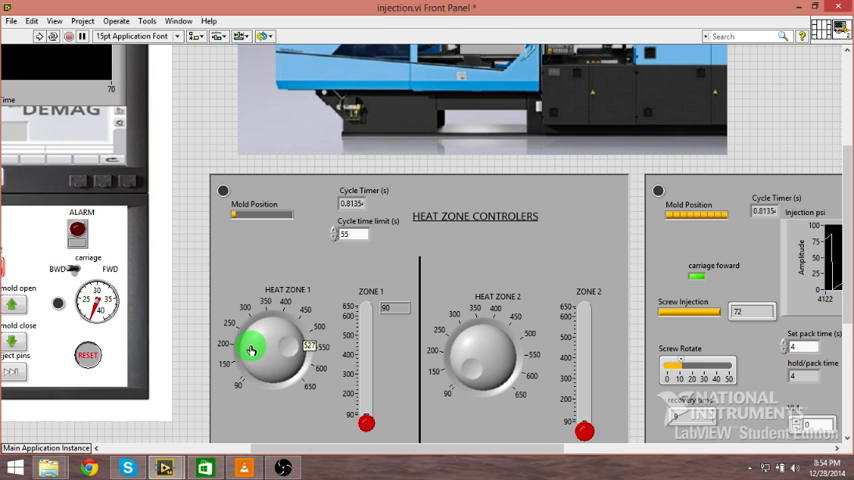
{"action": "left_click_drag", "start_coordinate": [252, 350], "coordinate": [248, 336]}
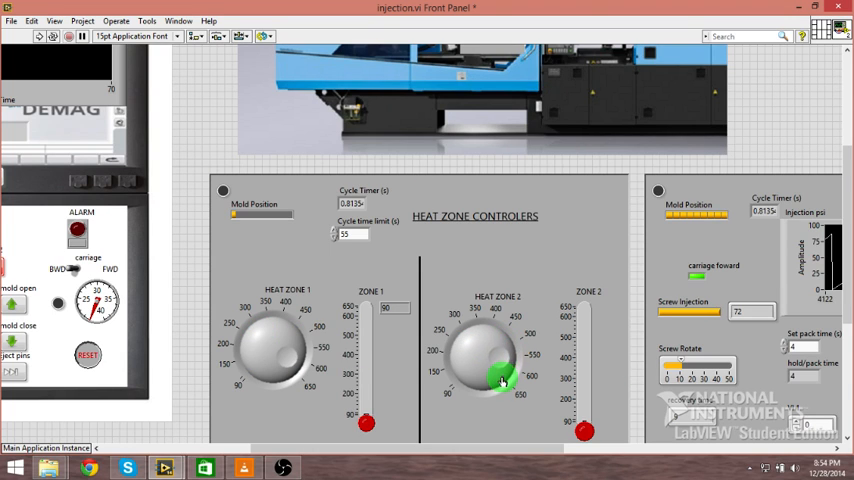
{"action": "left_click_drag", "start_coordinate": [500, 382], "coordinate": [496, 388]}
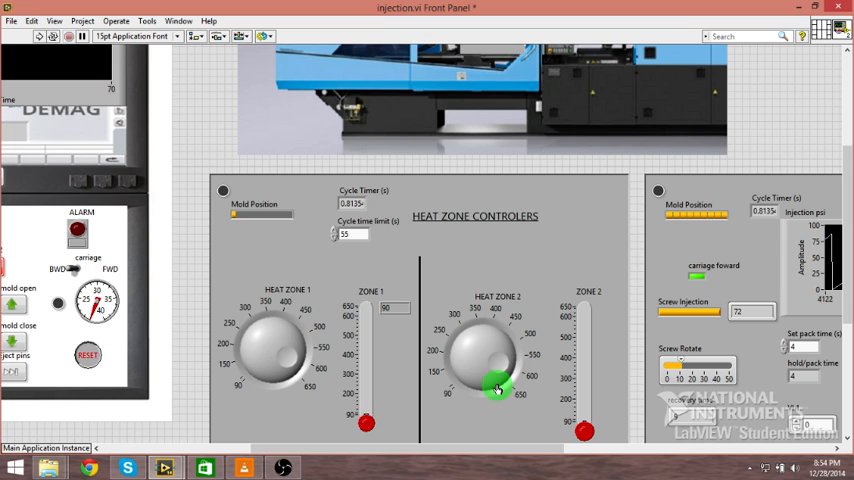
{"action": "left_click_drag", "start_coordinate": [490, 384], "coordinate": [496, 376]}
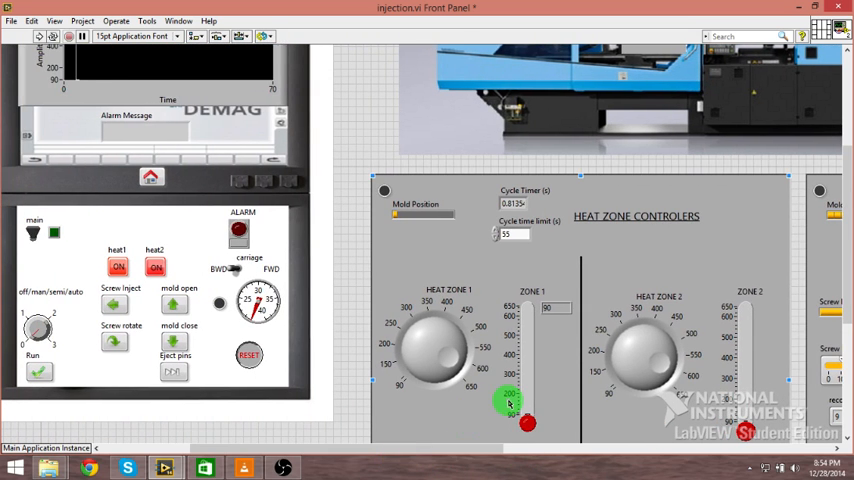
{"action": "left_click_drag", "start_coordinate": [510, 402], "coordinate": [528, 328]}
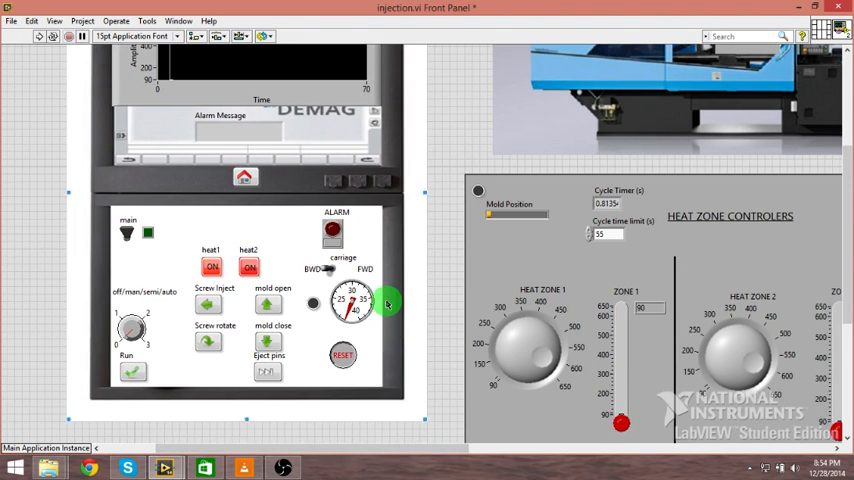
{"action": "mouse_move", "coordinate": [412, 304]}
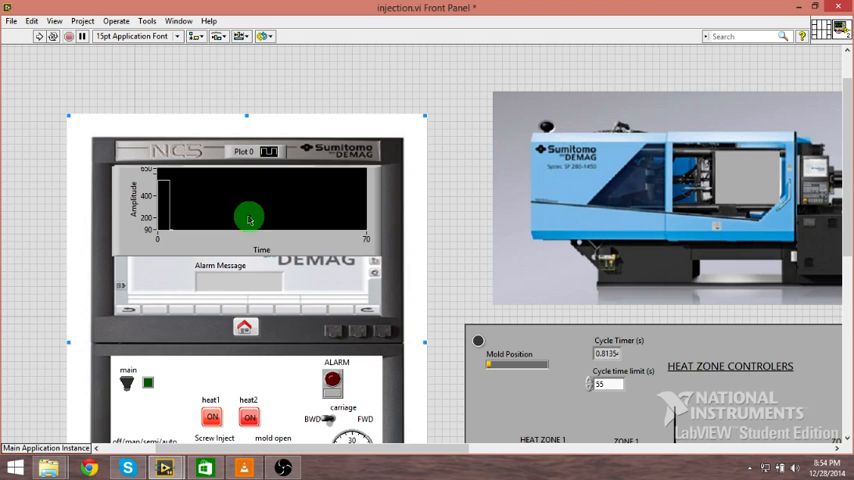
- Enter a timing value of 9 in the injection process settings cluster
{"action": "scroll", "scroll_direction": "down", "scroll_amount": 3}
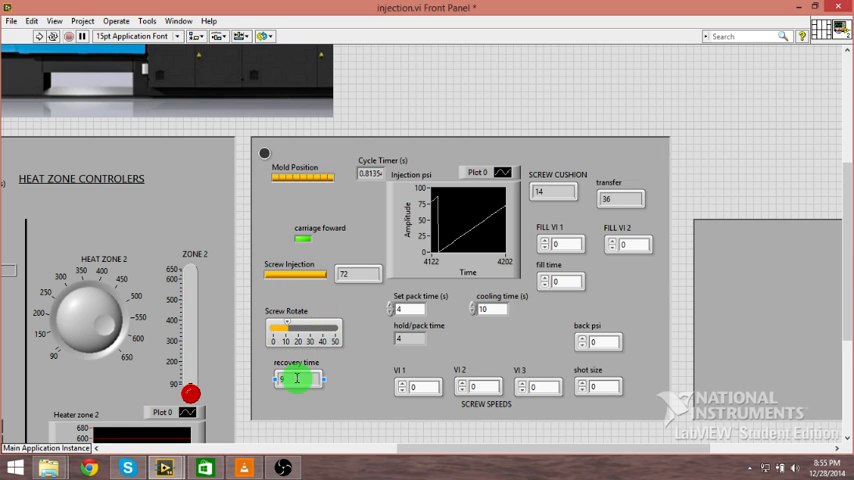
{"action": "type", "text": "9"}
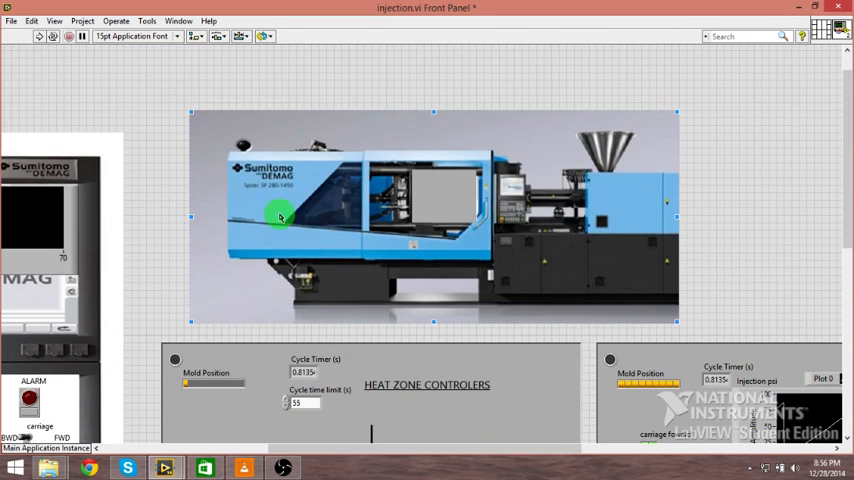
{"action": "mouse_move", "coordinate": [244, 148]}
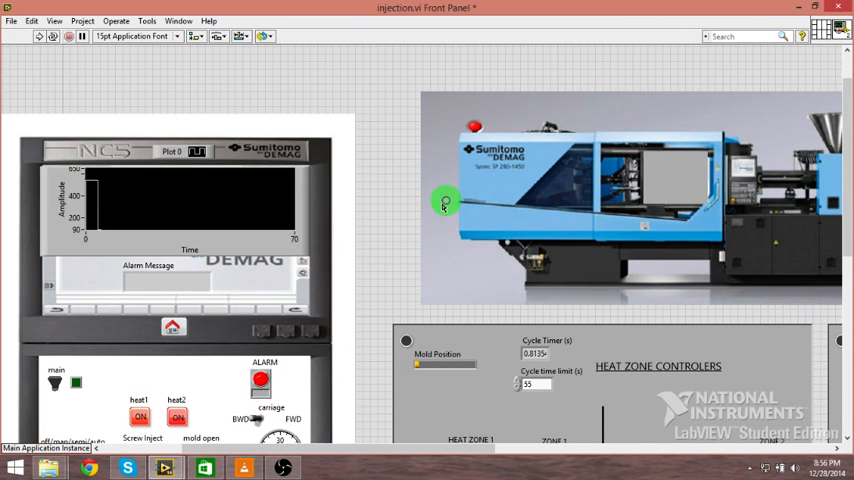
- Select the machine picture on the panel and then deselect it
{"action": "left_click", "coordinate": [444, 202]}
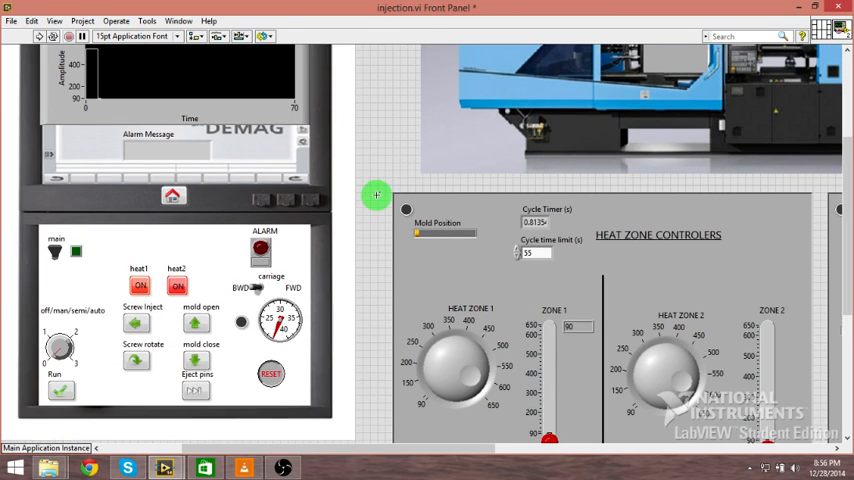
{"action": "left_click", "coordinate": [270, 374]}
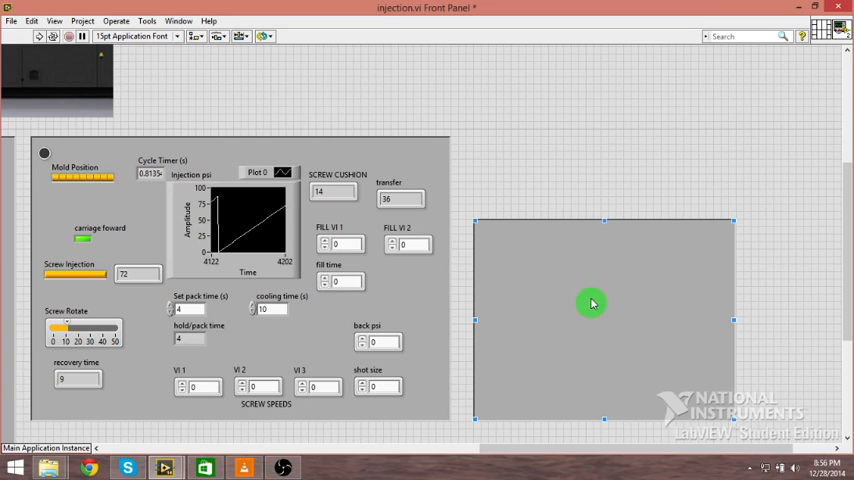
{"action": "mouse_move", "coordinate": [588, 418]}
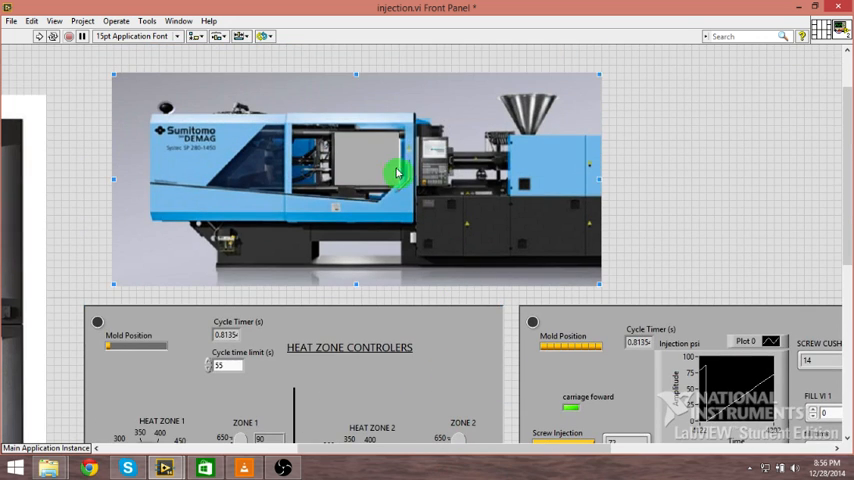
{"action": "mouse_move", "coordinate": [472, 250]}
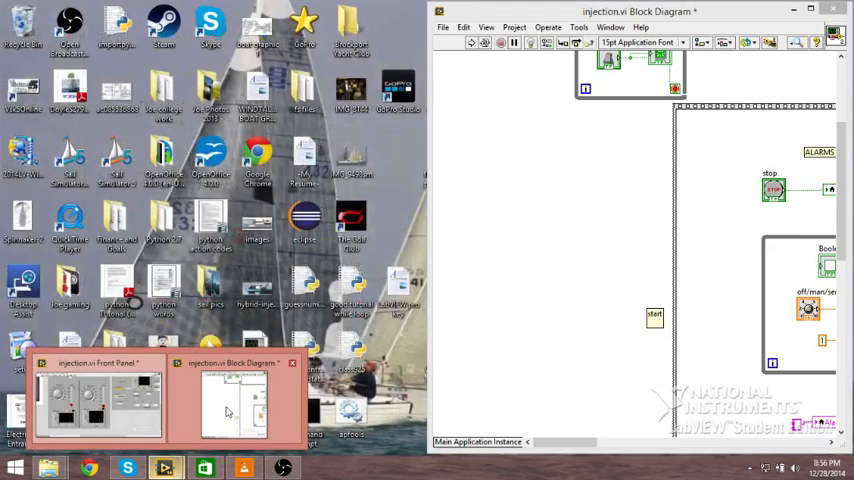
{"action": "left_click", "coordinate": [96, 400]}
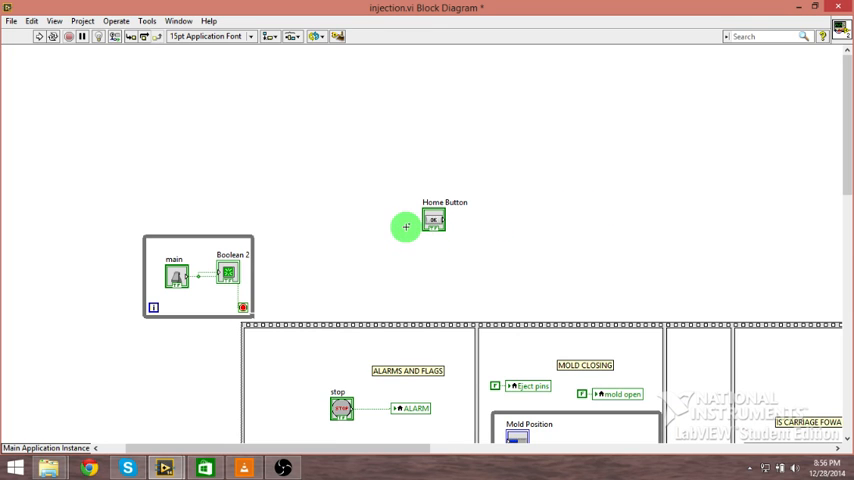
{"action": "scroll", "scroll_direction": "down", "scroll_amount": 3}
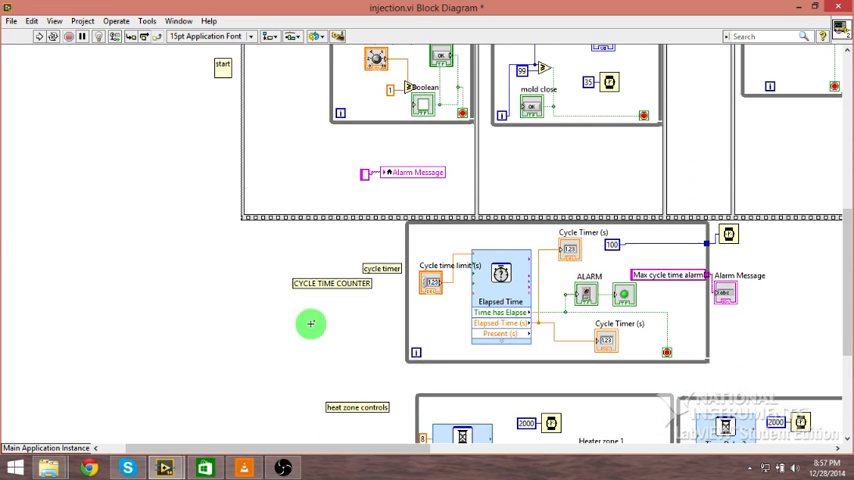
{"action": "scroll", "scroll_direction": "down", "scroll_amount": 3}
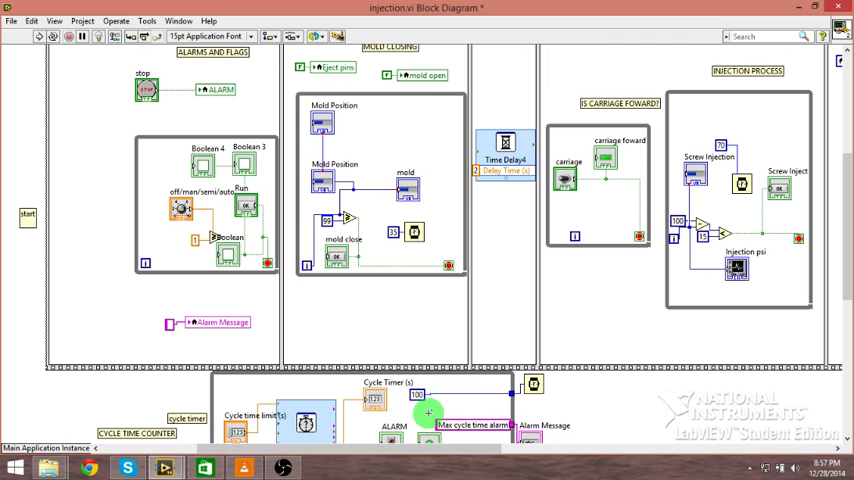
{"action": "scroll", "scroll_direction": "down", "scroll_amount": 3}
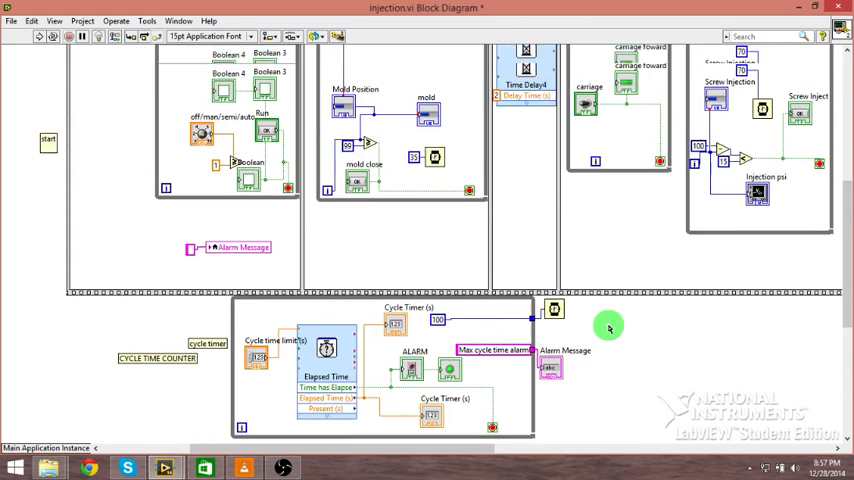
{"action": "scroll", "scroll_direction": "down", "scroll_amount": 3}
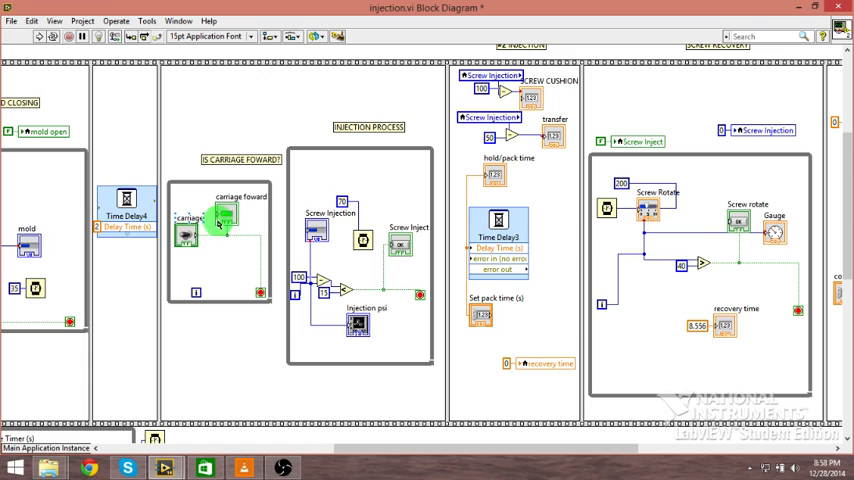
{"action": "mouse_move", "coordinate": [258, 292]}
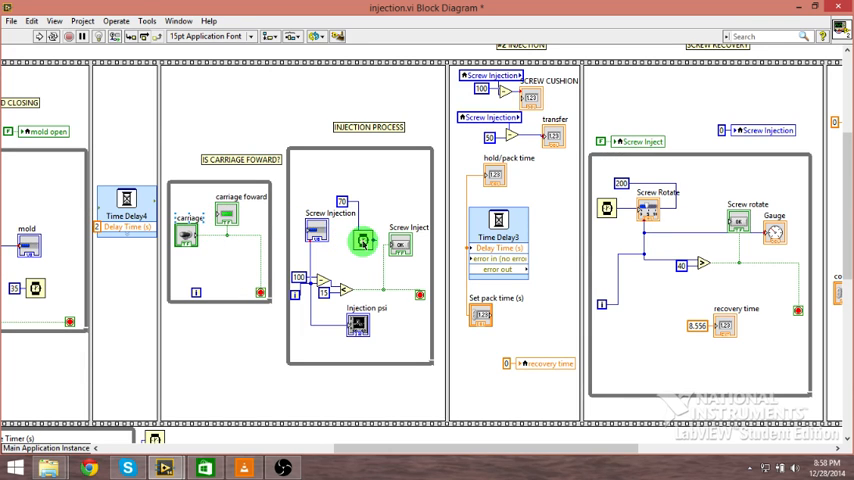
{"action": "scroll", "scroll_direction": "right", "scroll_amount": 3}
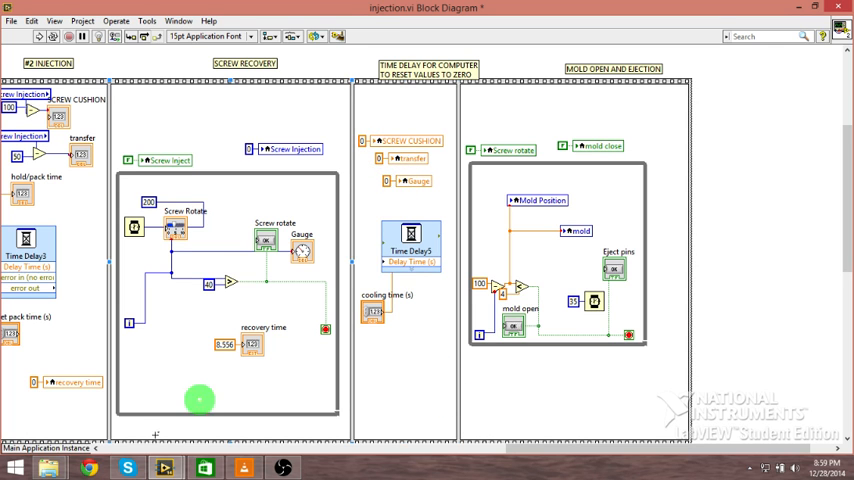
{"action": "key", "text": "ctrl+e"}
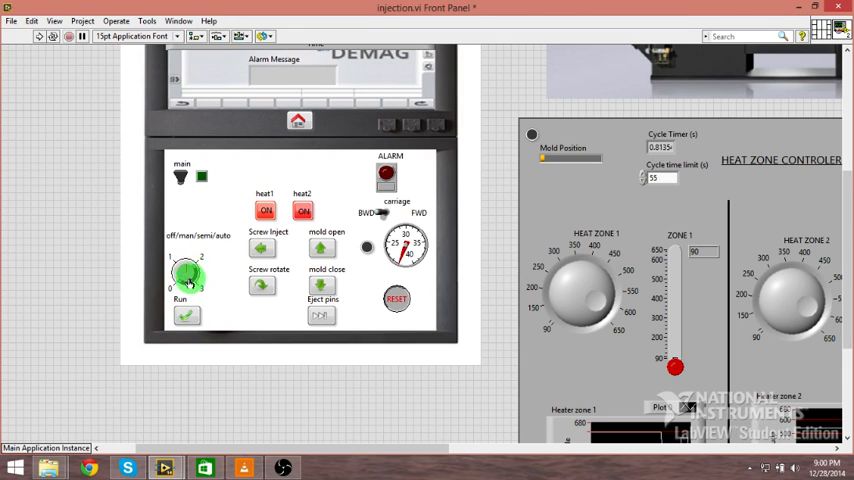
- Start the VI running from the front panel toolbar Run arrow
{"action": "left_click_drag", "start_coordinate": [188, 276], "coordinate": [196, 270]}
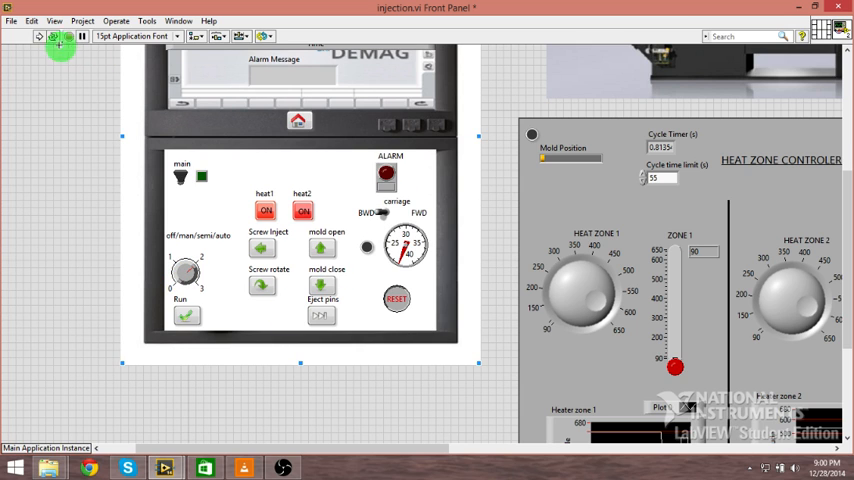
{"action": "left_click", "coordinate": [40, 36]}
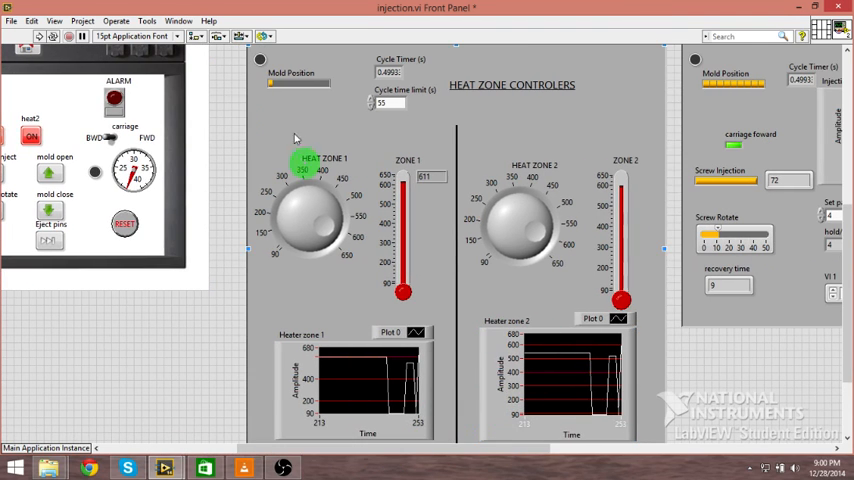
{"action": "left_click", "coordinate": [116, 140]}
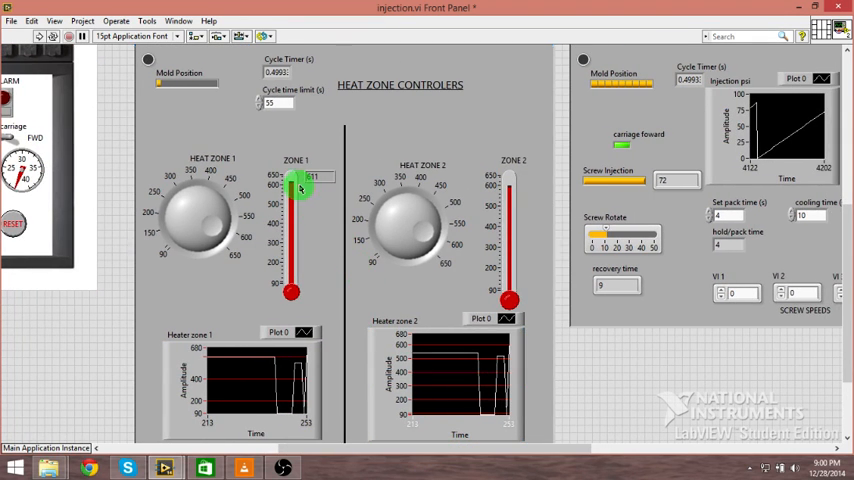
{"action": "mouse_move", "coordinate": [330, 192]}
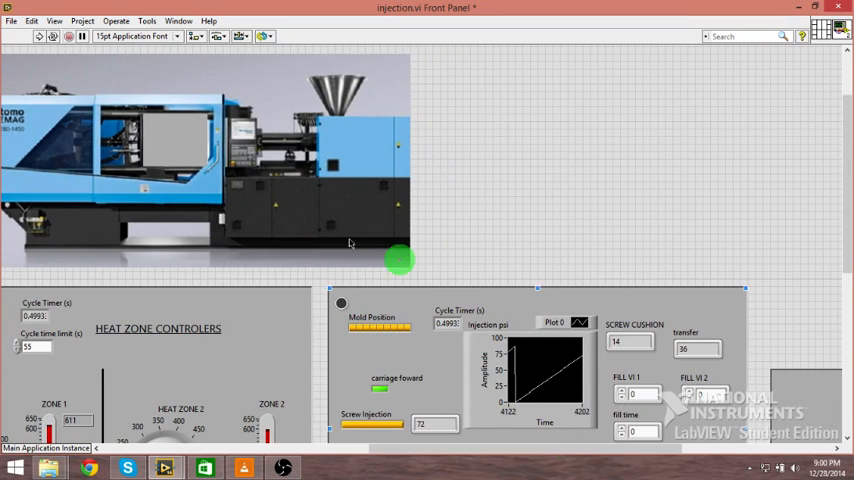
{"action": "scroll", "scroll_direction": "down", "scroll_amount": 3}
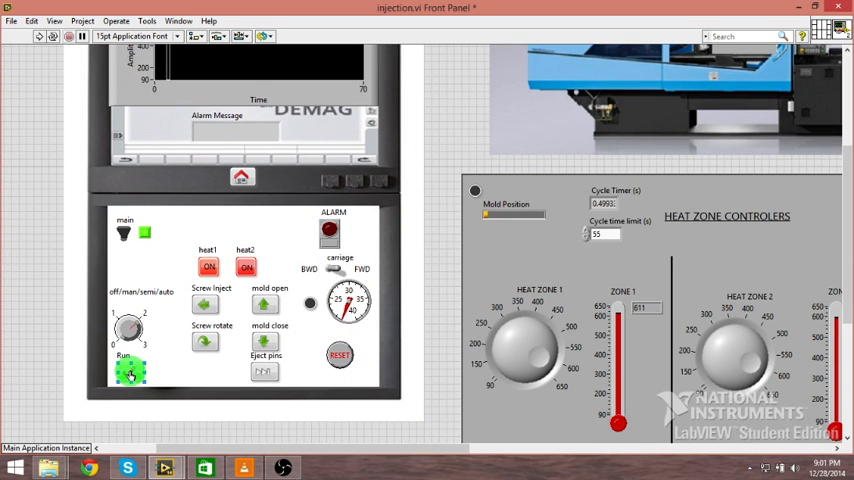
- Start the molding machine's automatic cycle so the timer and indicators update
{"action": "left_click", "coordinate": [132, 372]}
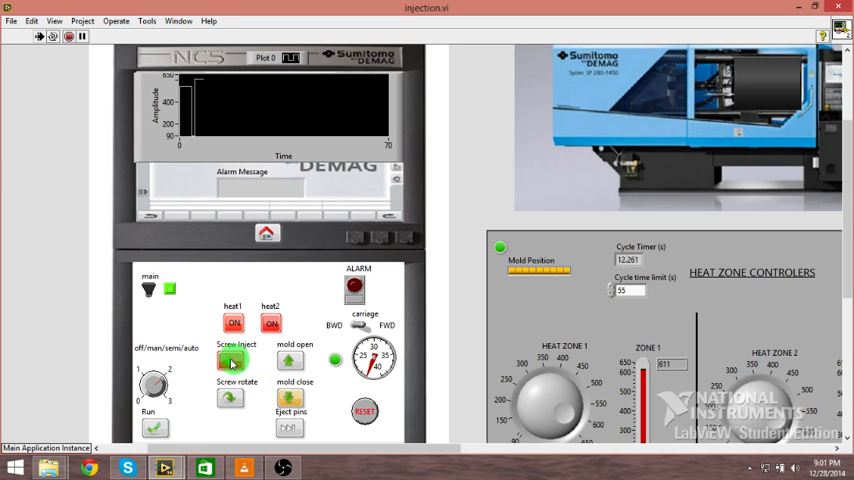
{"action": "left_click", "coordinate": [232, 360]}
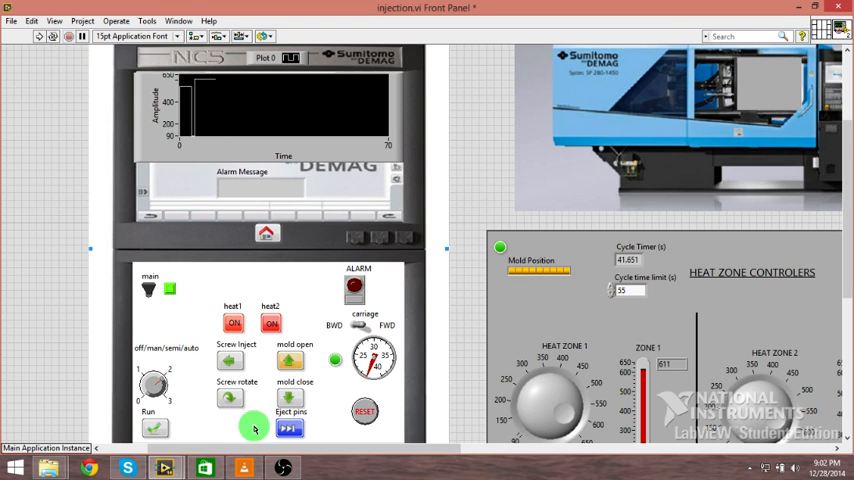
{"action": "left_click", "coordinate": [156, 428]}
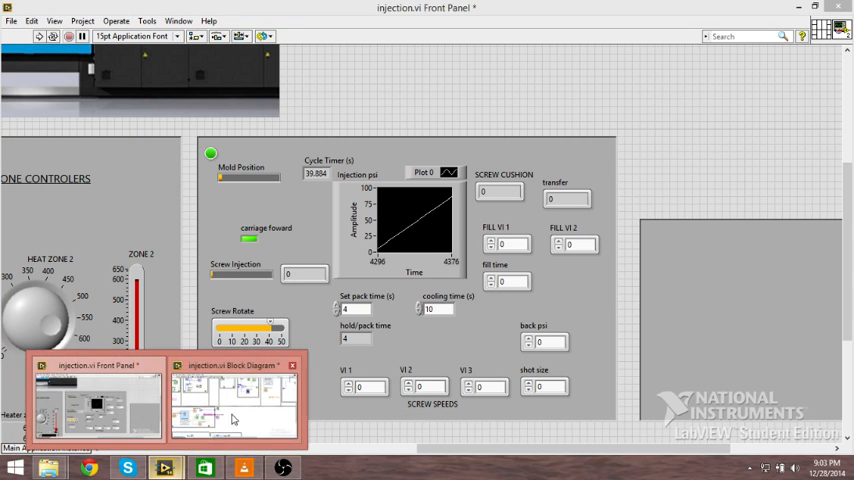
{"action": "left_click", "coordinate": [234, 400]}
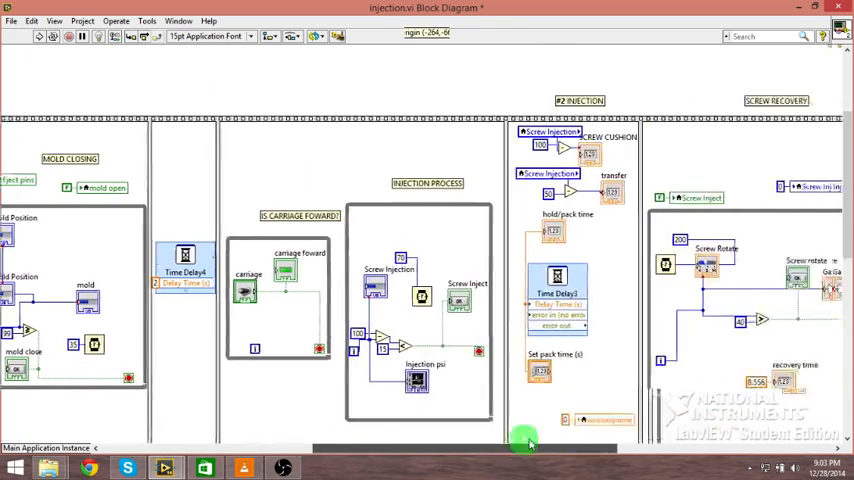
{"action": "scroll", "scroll_direction": "right", "scroll_amount": 3}
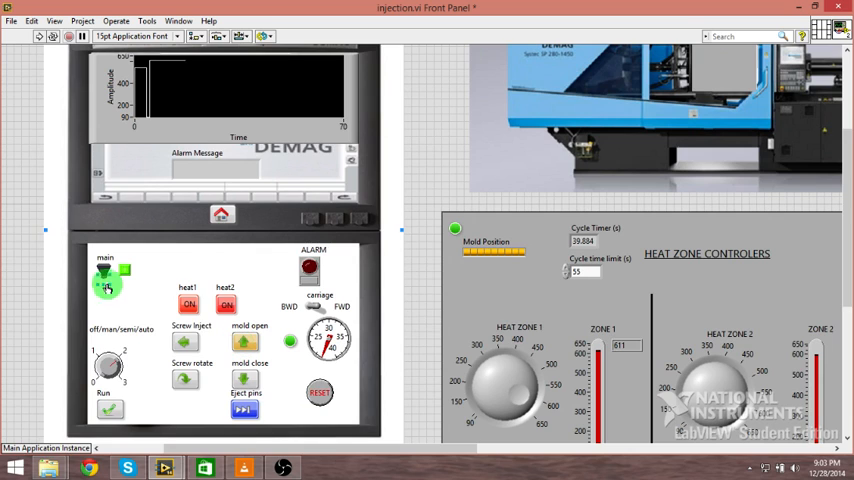
{"action": "left_click", "coordinate": [190, 304]}
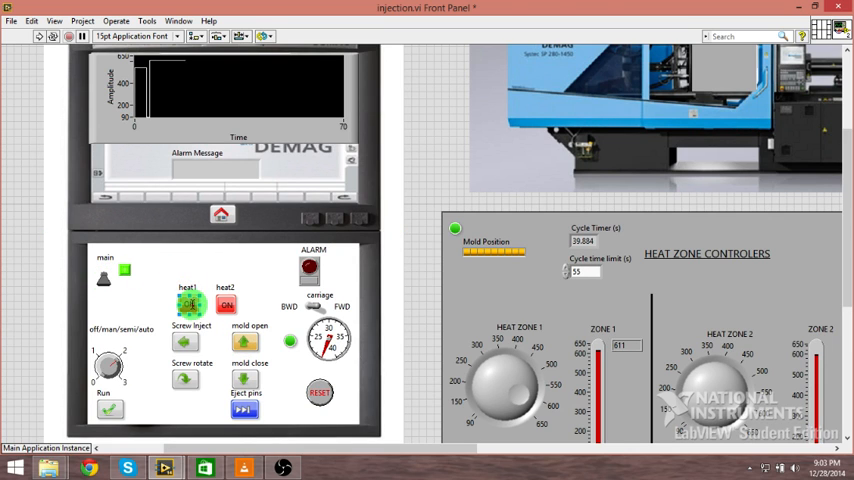